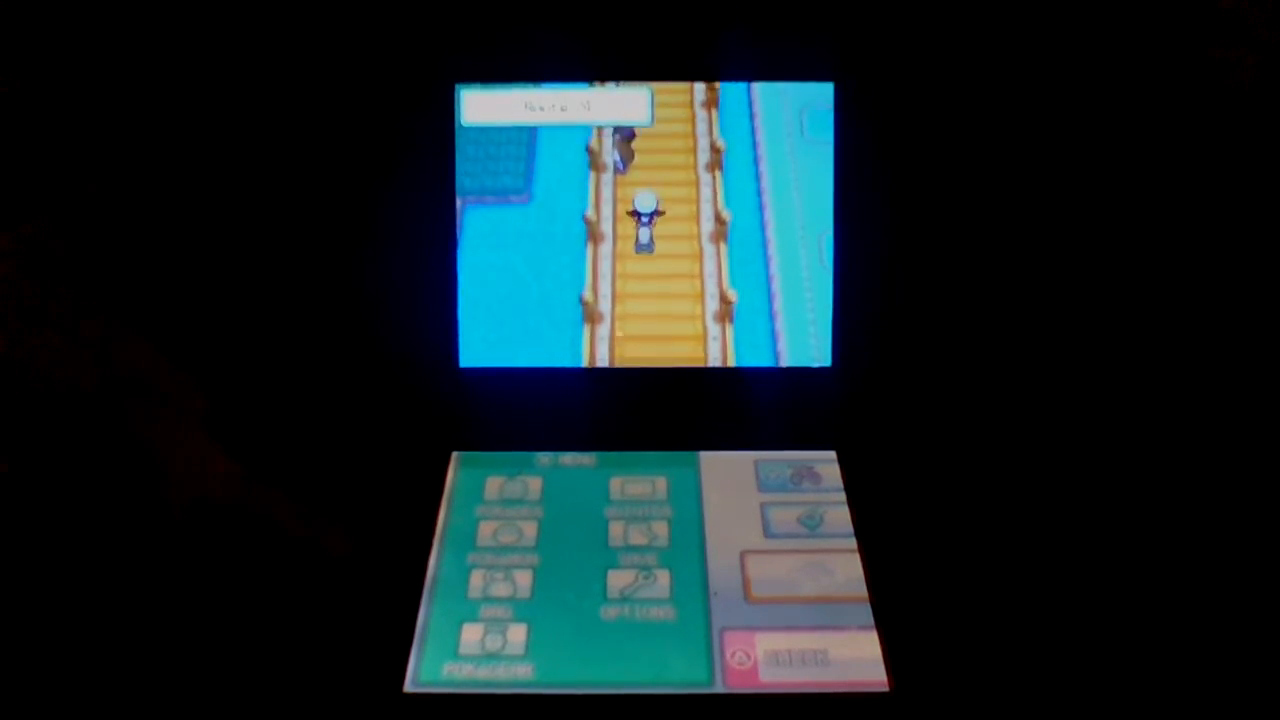
{"action": "key", "text": "up"}
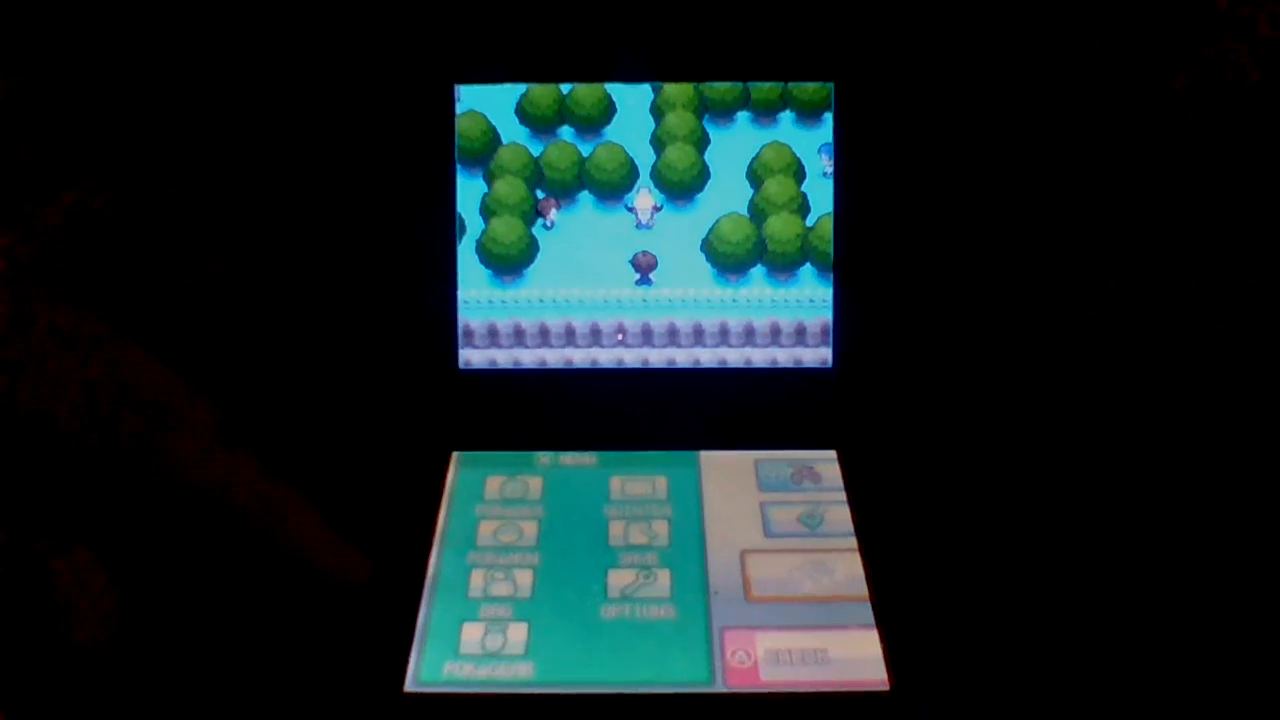
{"action": "key", "text": "up"}
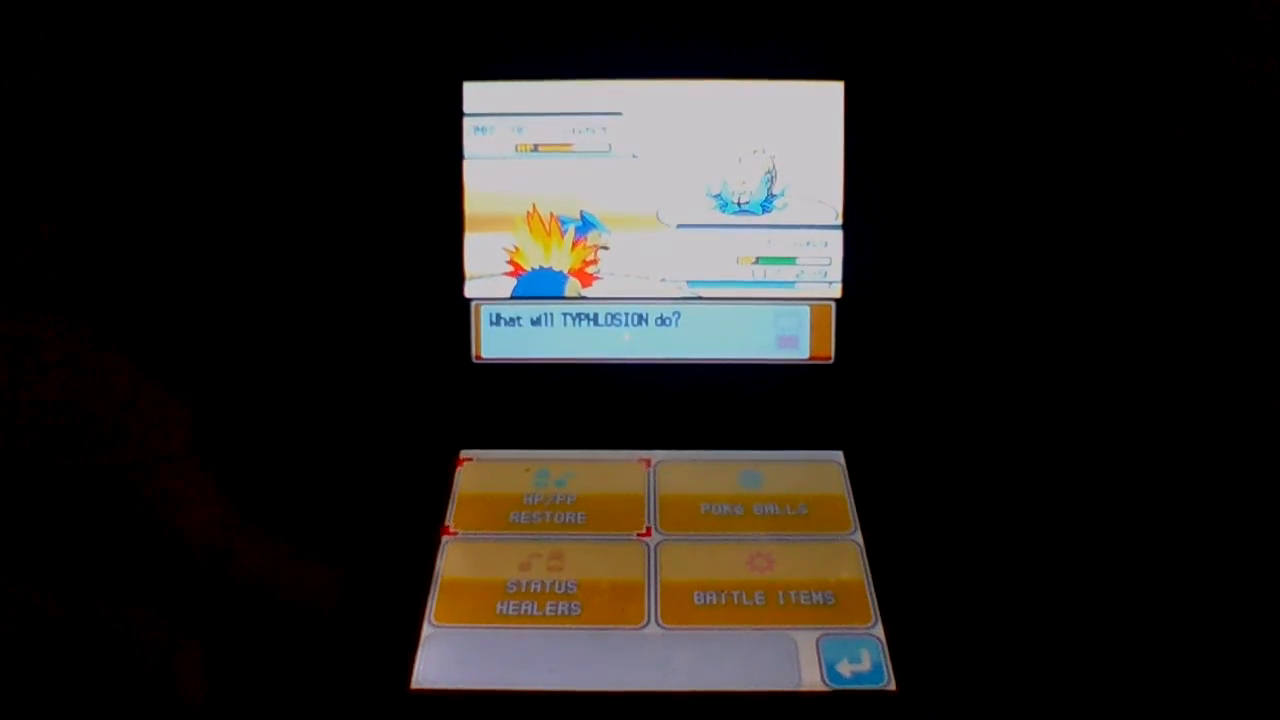
{"action": "left_click", "coordinate": [543, 508]}
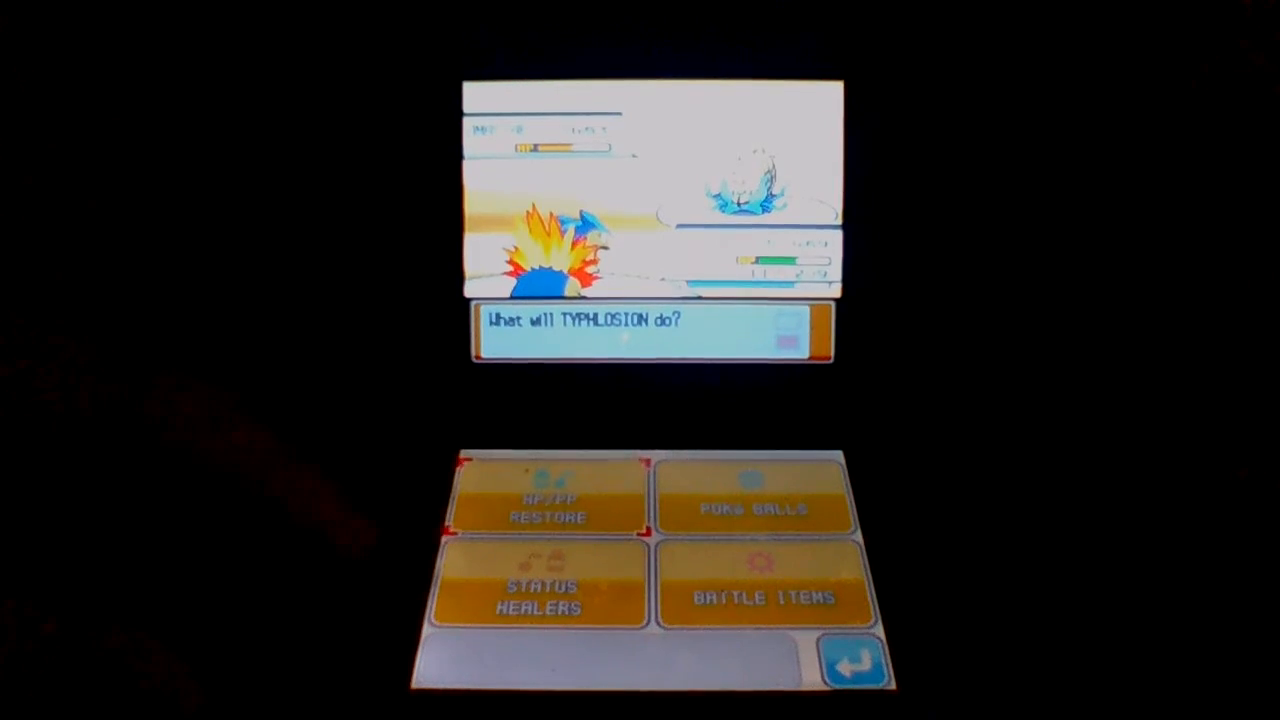
{"action": "left_click", "coordinate": [543, 510]}
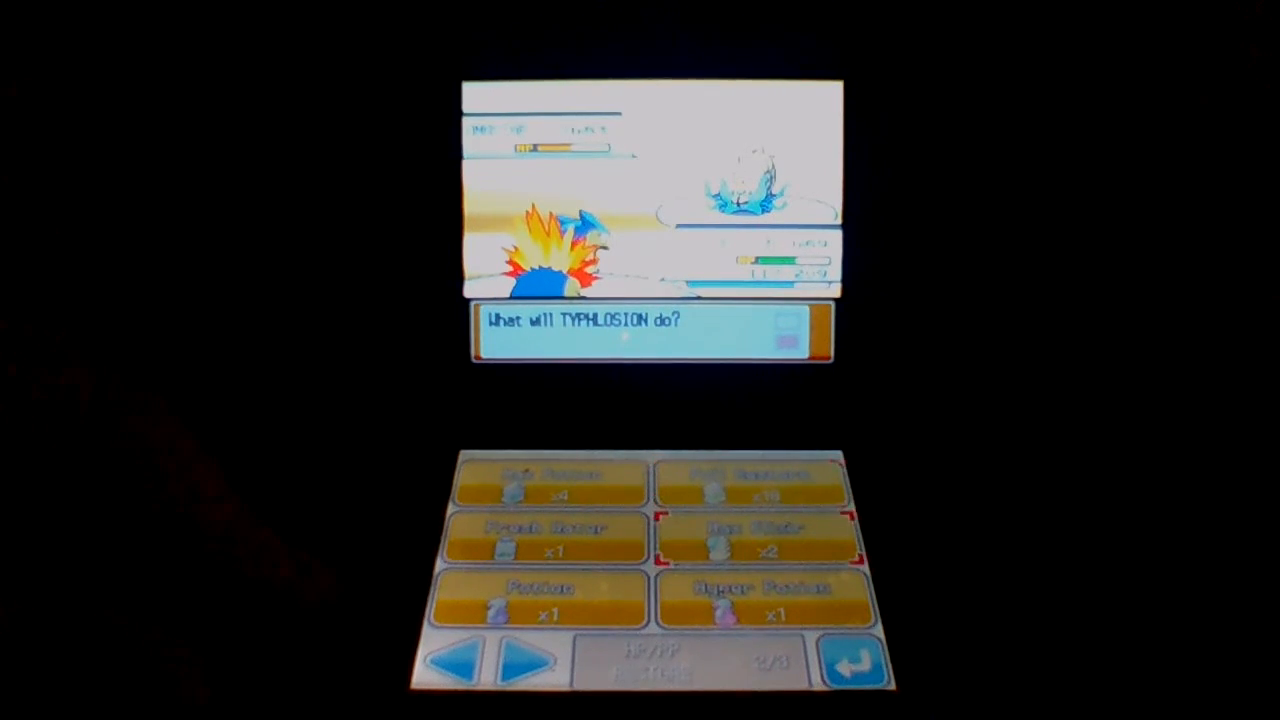
{"action": "left_click", "coordinate": [760, 528]}
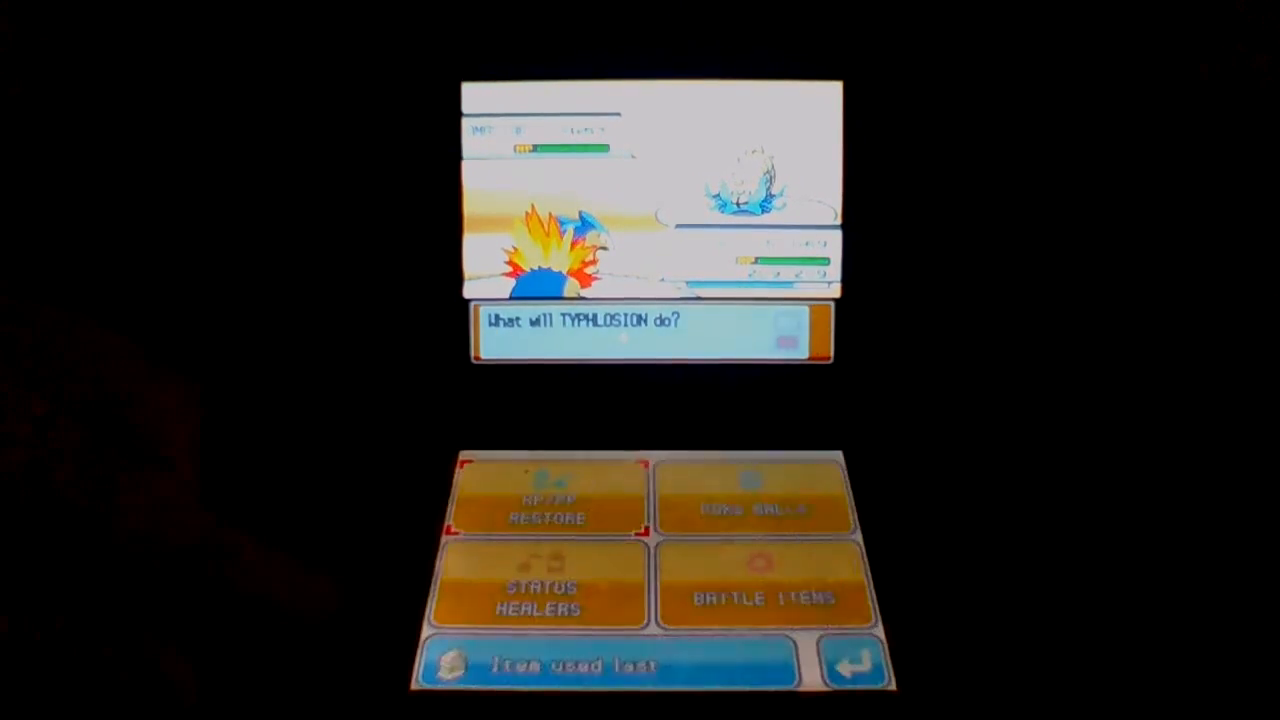
{"action": "left_click", "coordinate": [543, 501]}
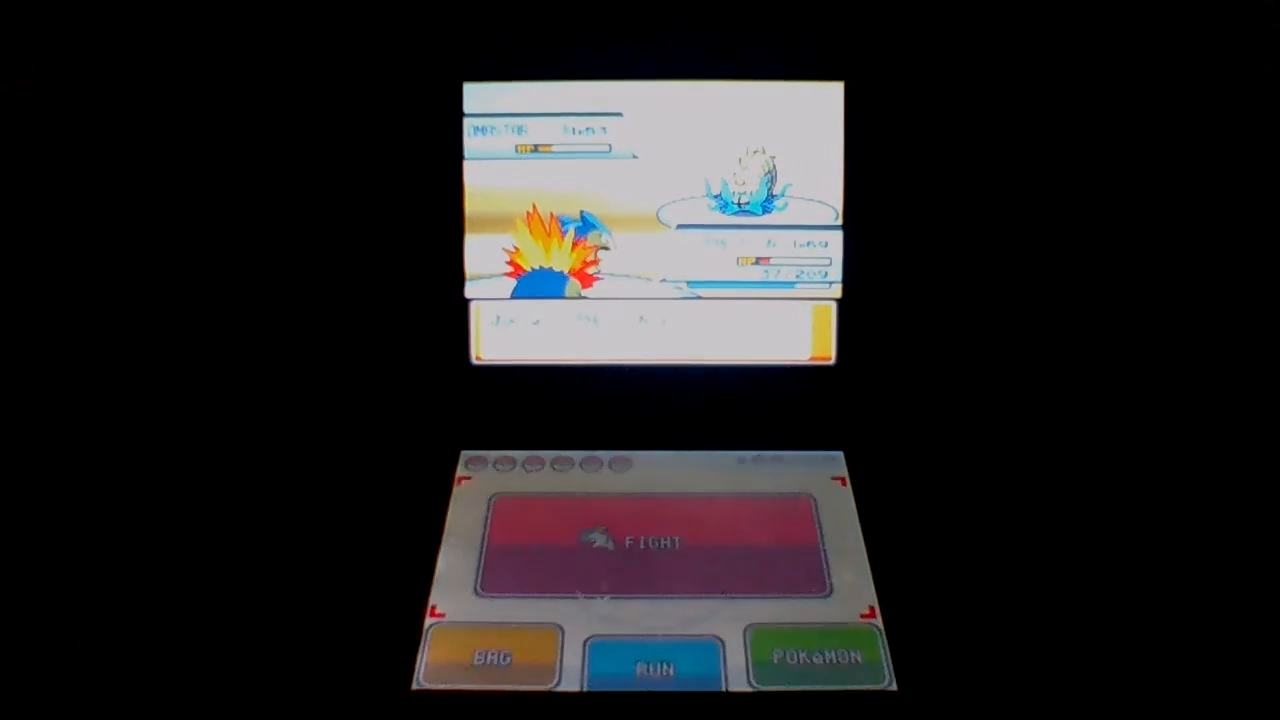
{"action": "left_click", "coordinate": [655, 543]}
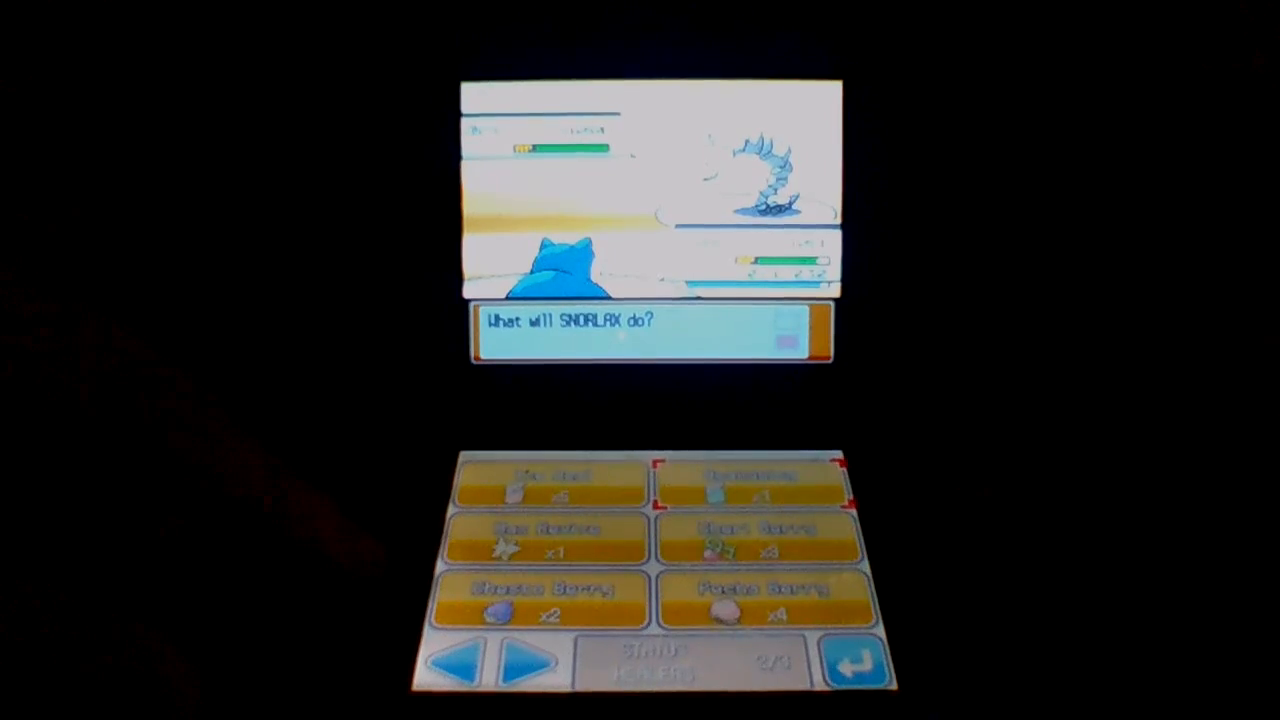
{"action": "left_click", "coordinate": [762, 480]}
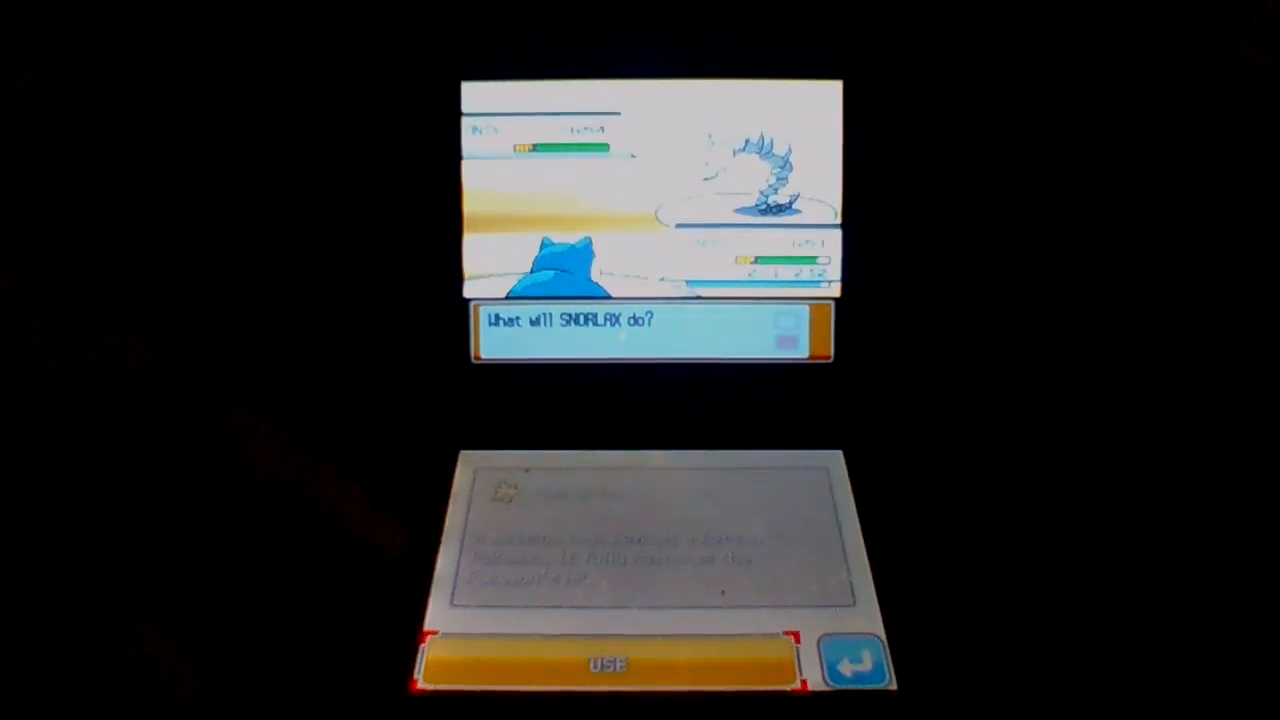
{"action": "left_click", "coordinate": [608, 665]}
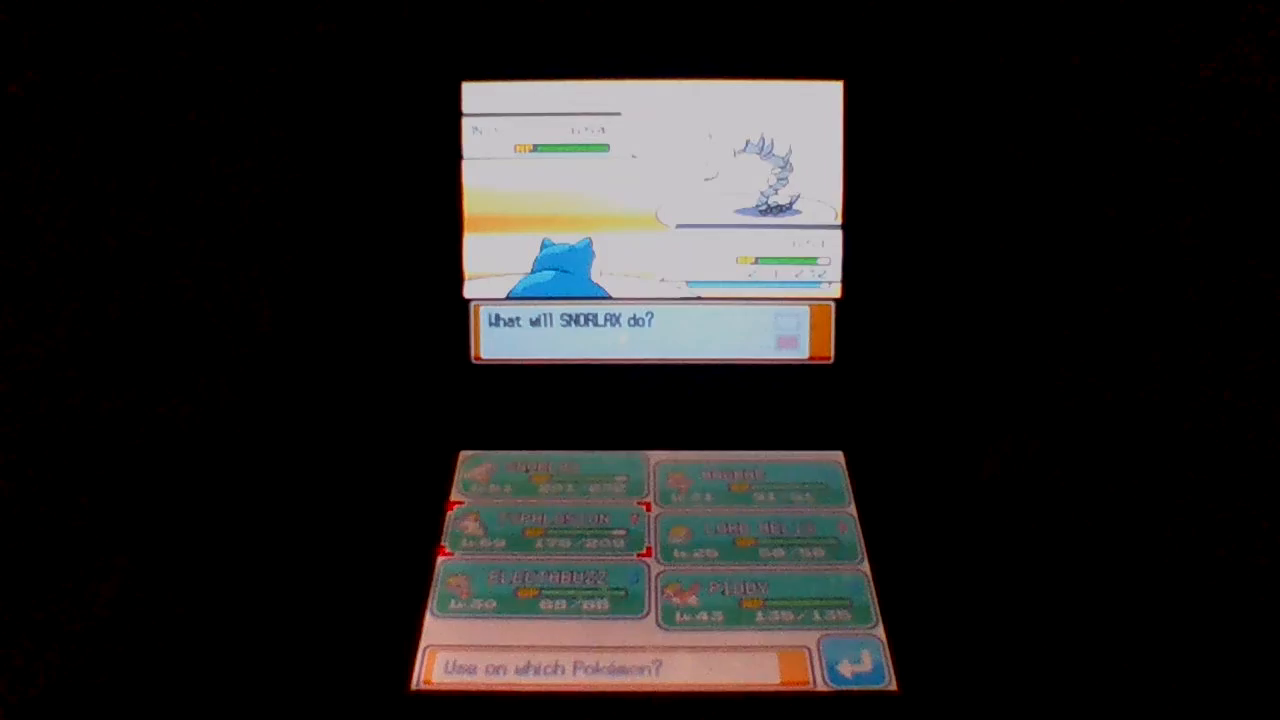
{"action": "left_click", "coordinate": [540, 525]}
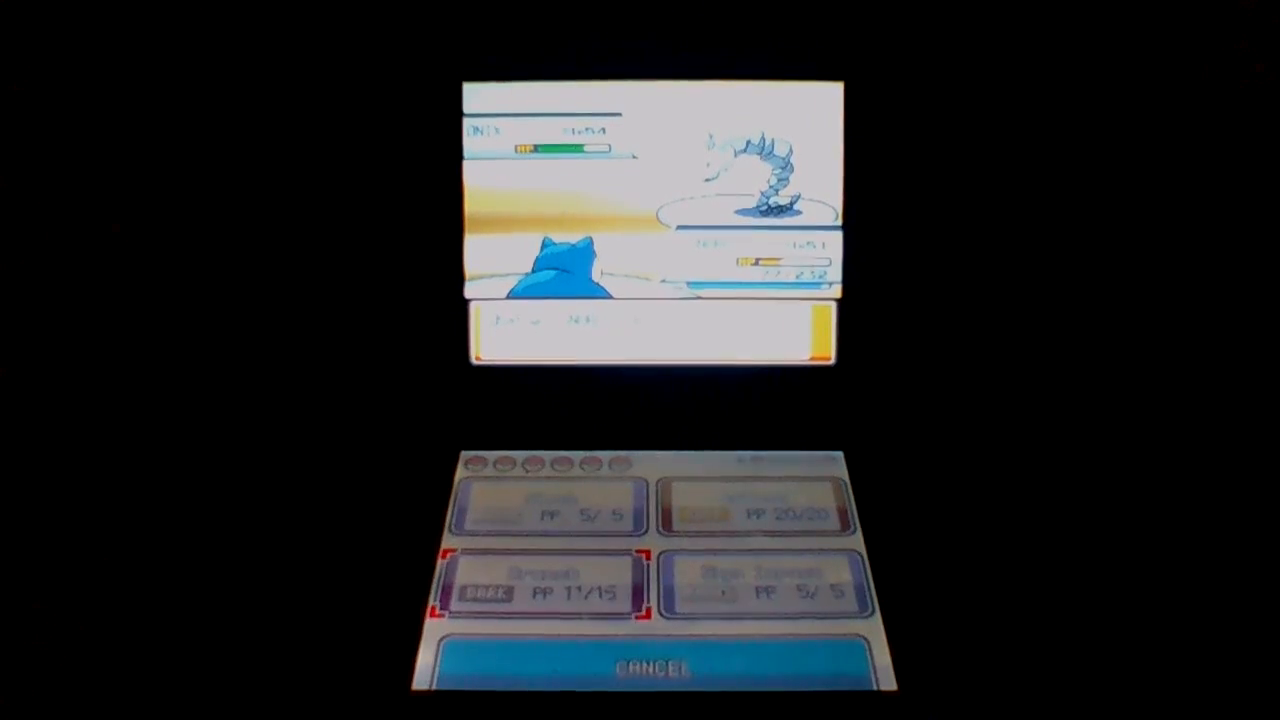
{"action": "left_click", "coordinate": [543, 590]}
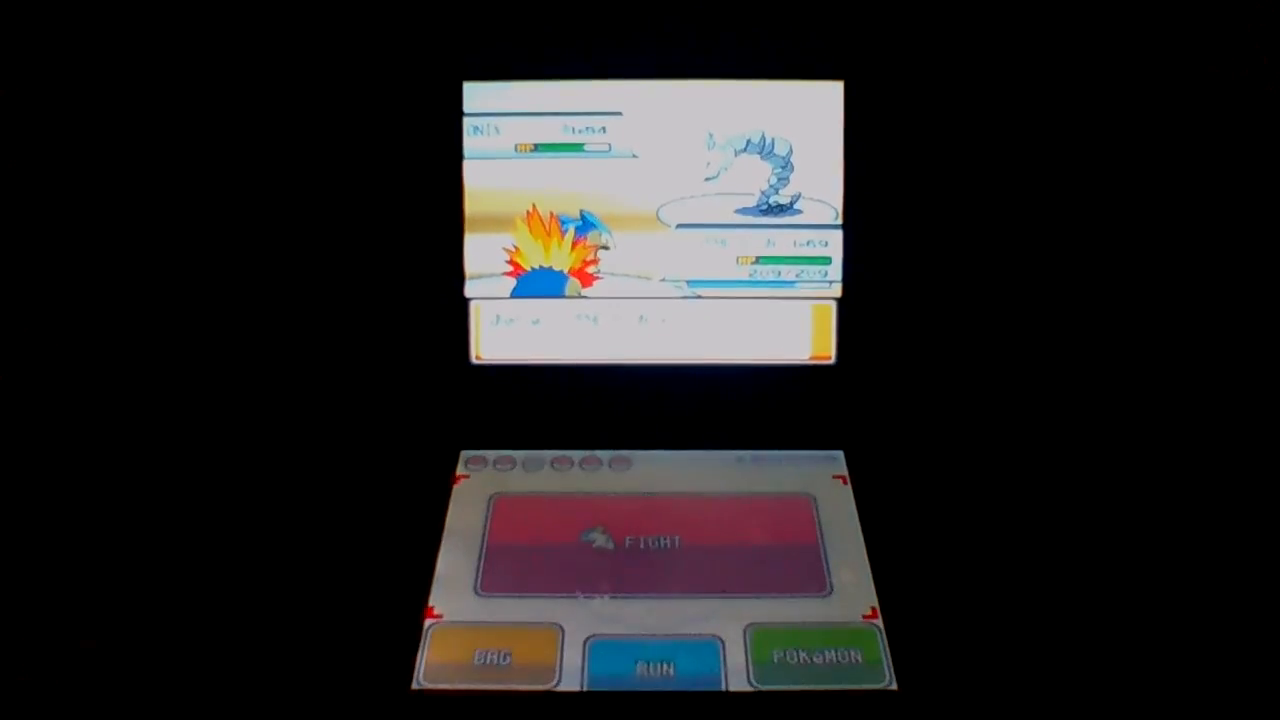
{"action": "left_click", "coordinate": [640, 541]}
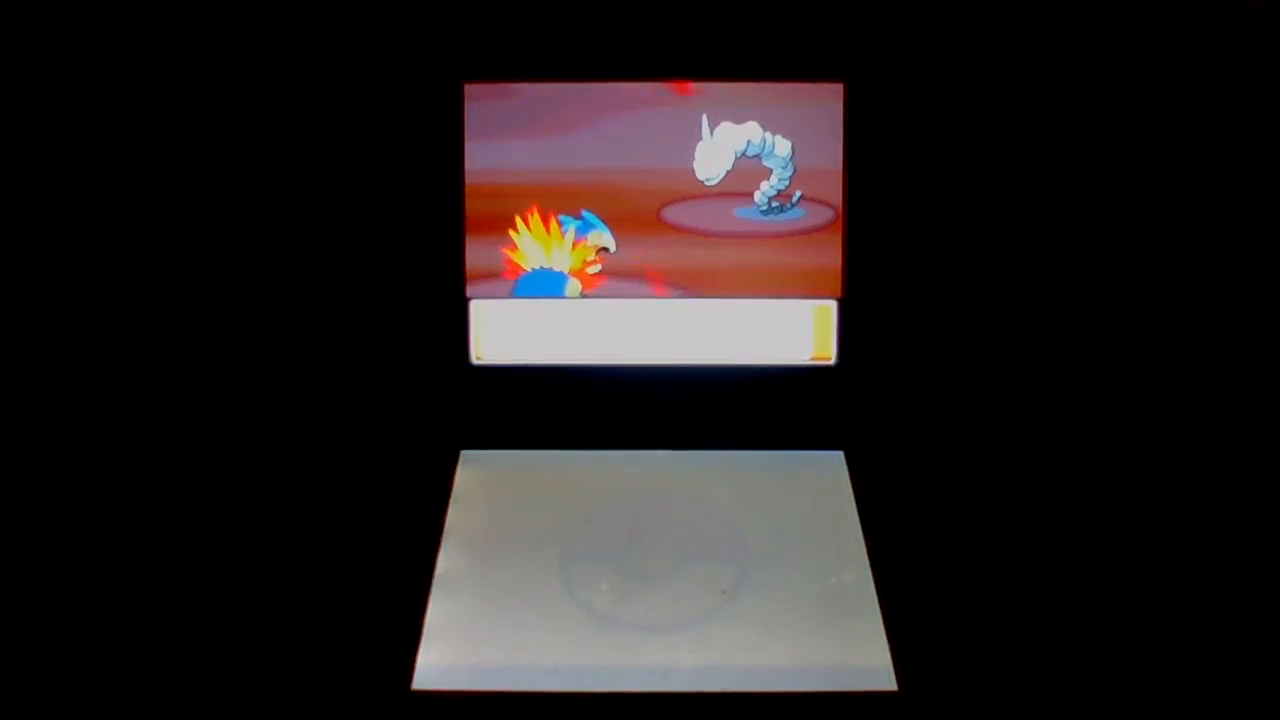